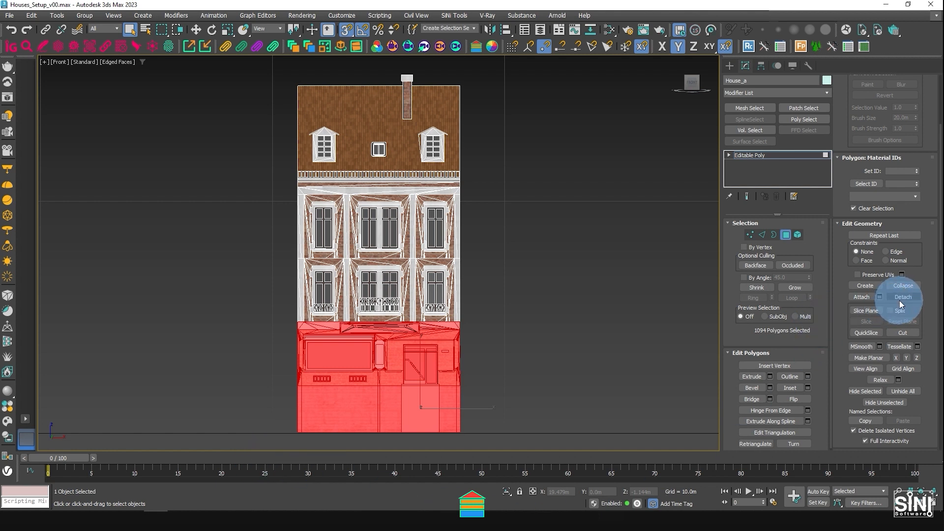
- Detach the selected ground-floor polygons as a separate object named House_Bottom_A
click(903, 297)
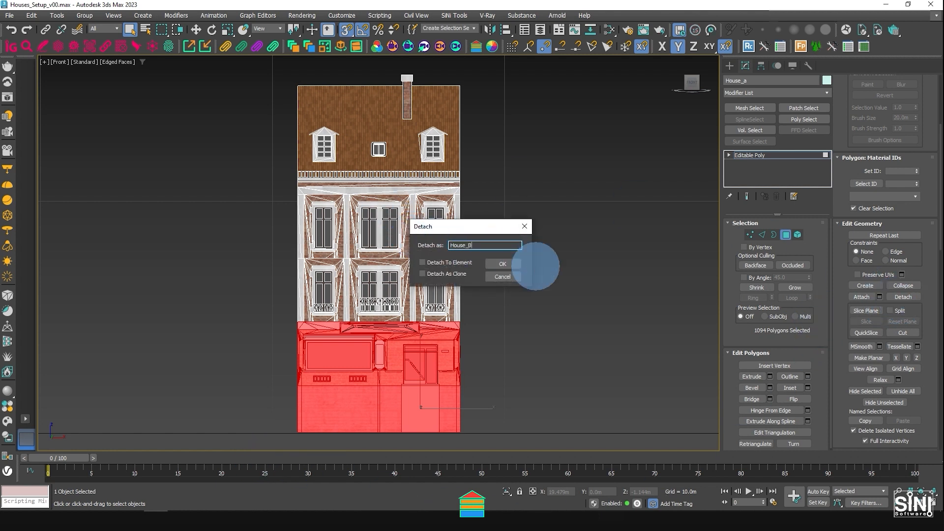
click(501, 263)
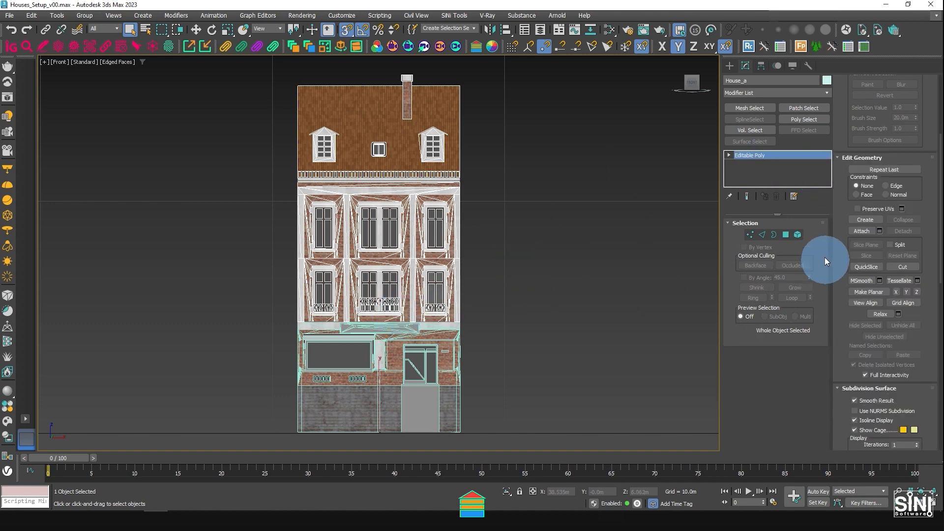
- Detach the two middle-floor polygon bands as House_Middle1_A and House_Middle2_A
click(785, 234)
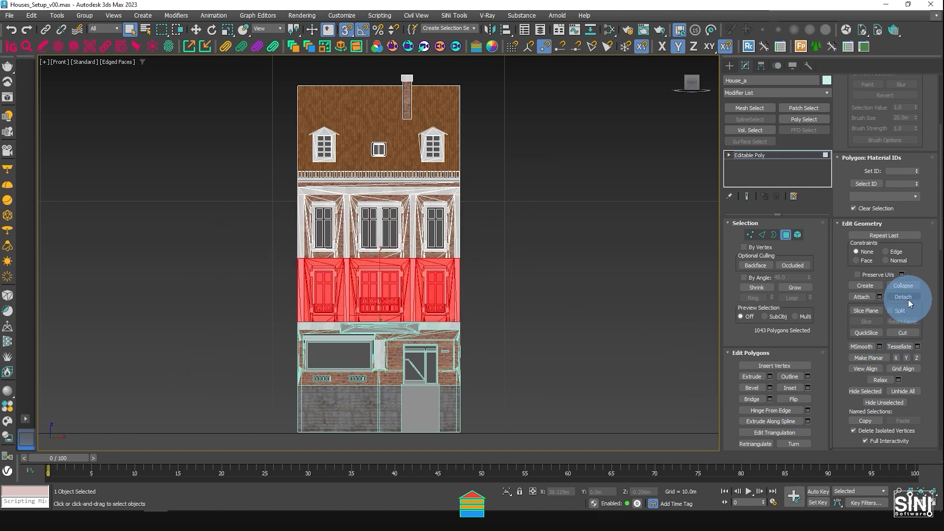
click(902, 296)
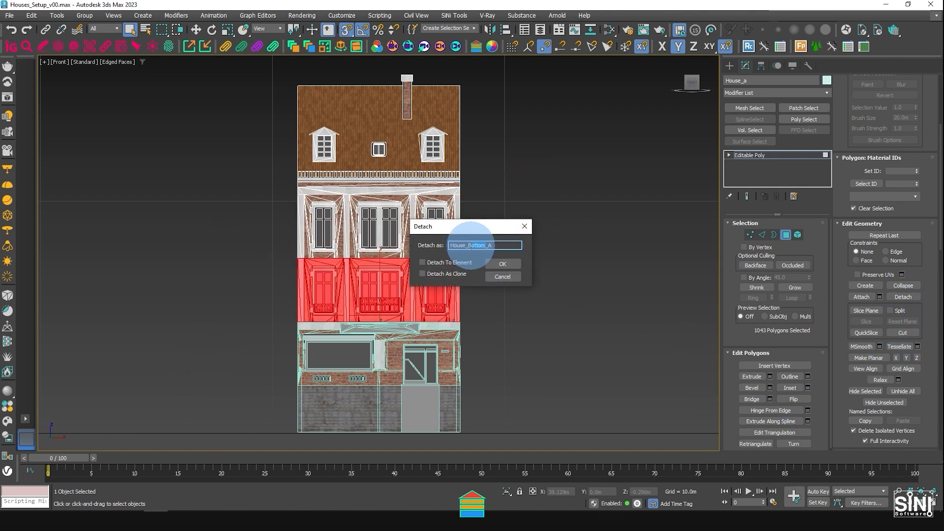
click(502, 263)
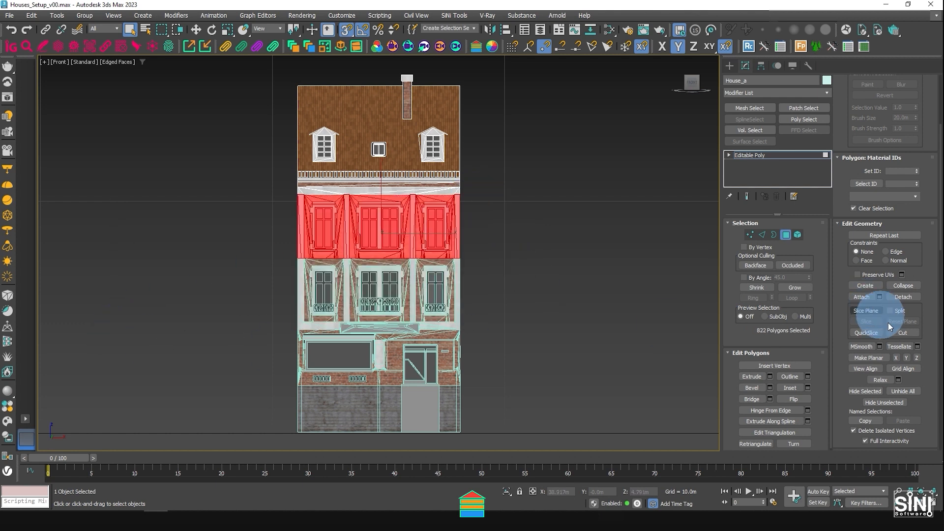
click(903, 296)
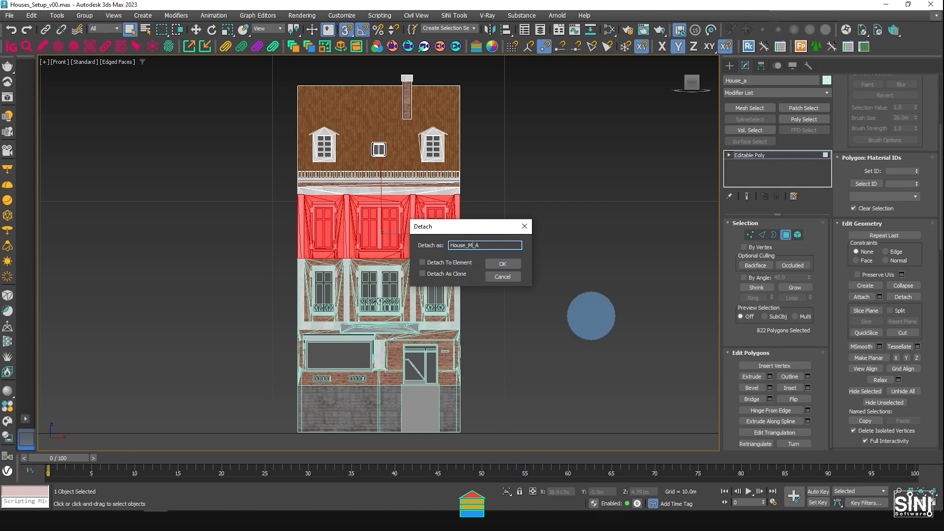
click(502, 263)
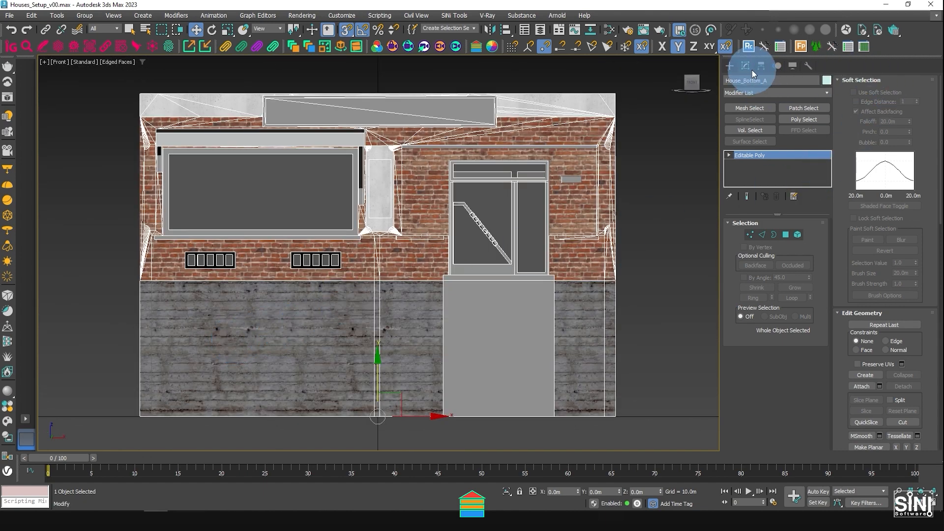
- Enable Affect Pivot Only in the Hierarchy panel and snap House_Bottom_A's pivot into place
click(744, 65)
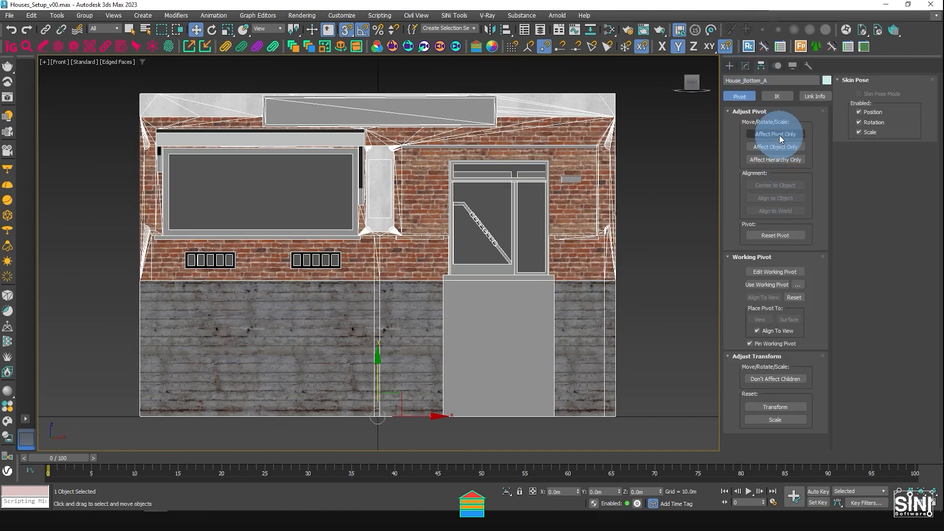
click(775, 133)
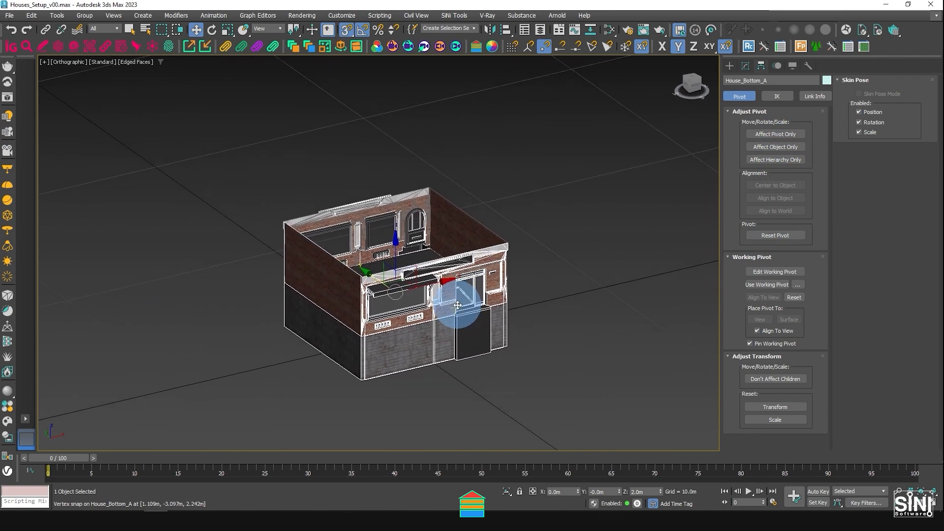
click(9, 16)
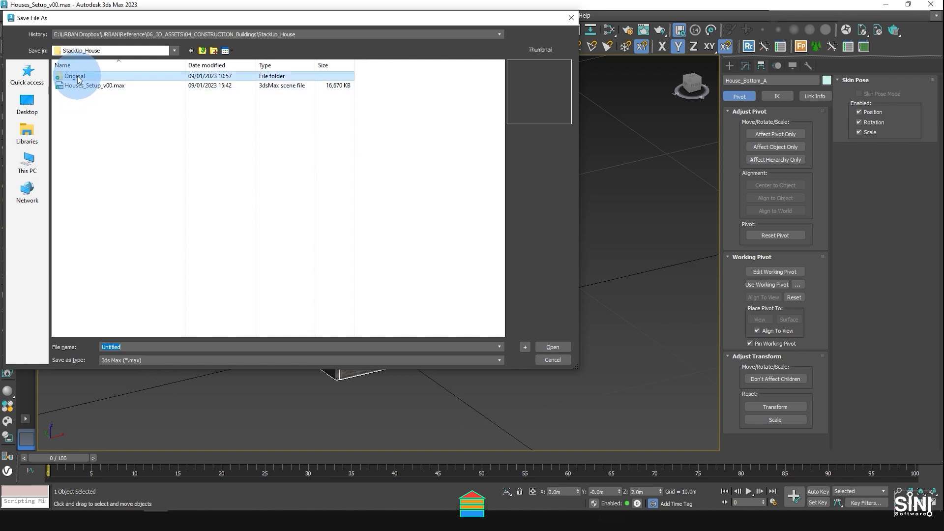
- Save House_Bottom_A into the Original > Bottom folder
double_click(74, 75)
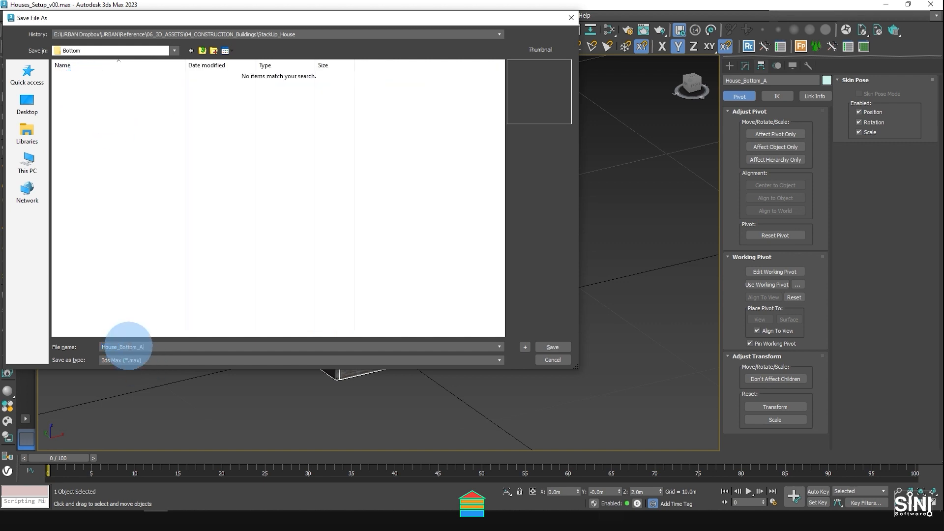
click(550, 347)
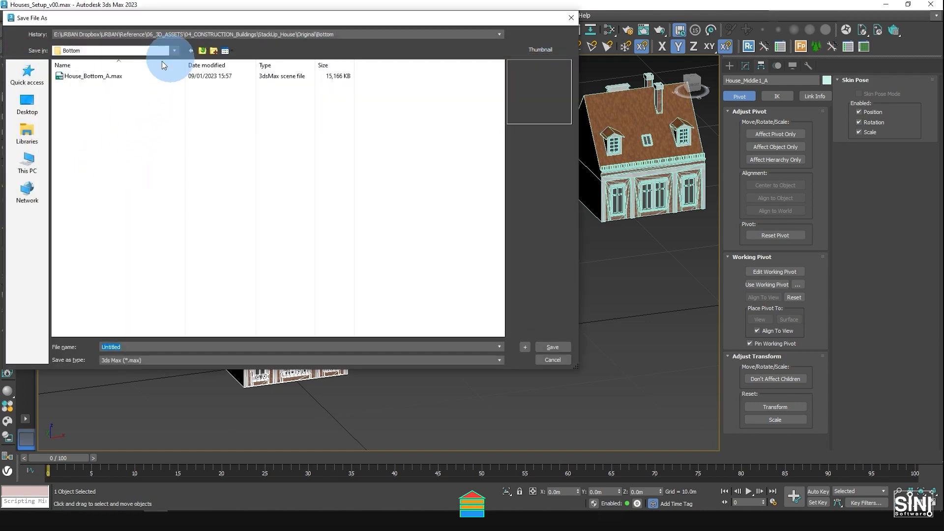
- Save House_Middle1_A into the Middle folder
click(174, 50)
text(House_Middle1_A)
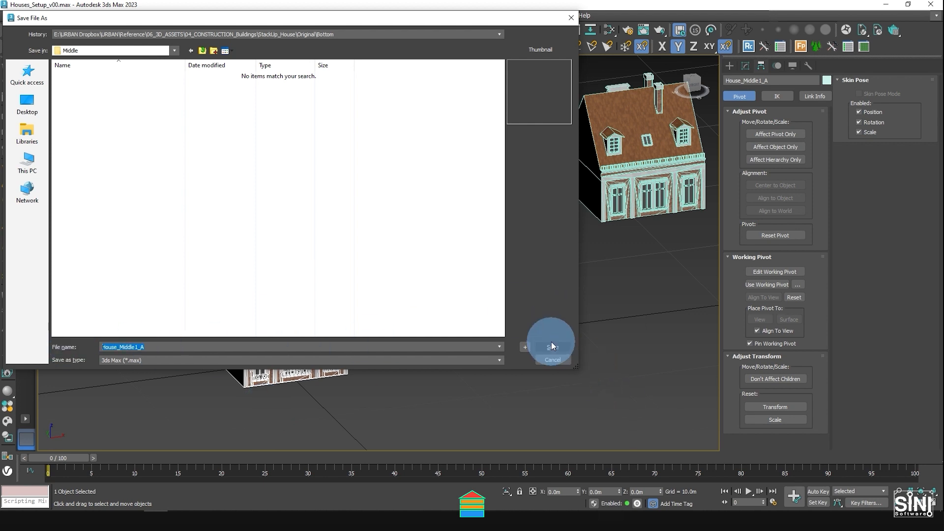
click(550, 347)
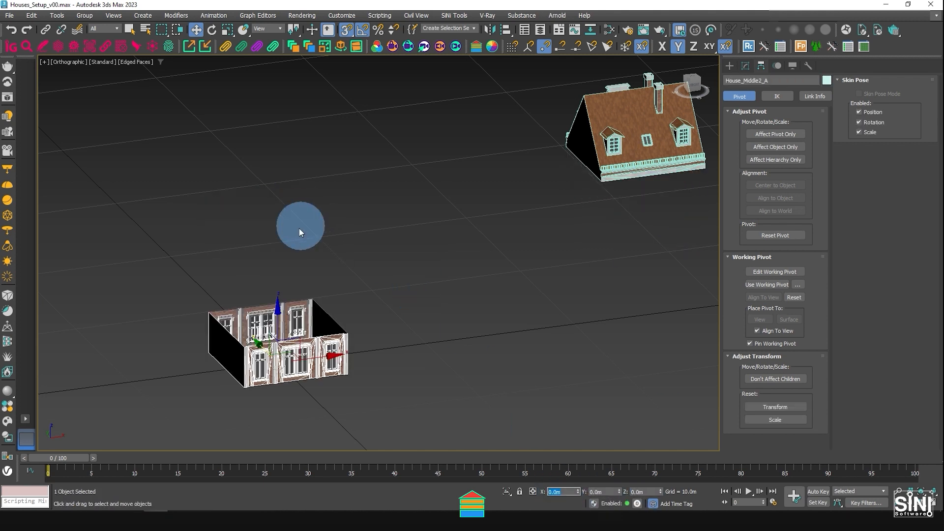
- Use File > Save Selected to save House_Middle2_A in the Middle folder
click(9, 15)
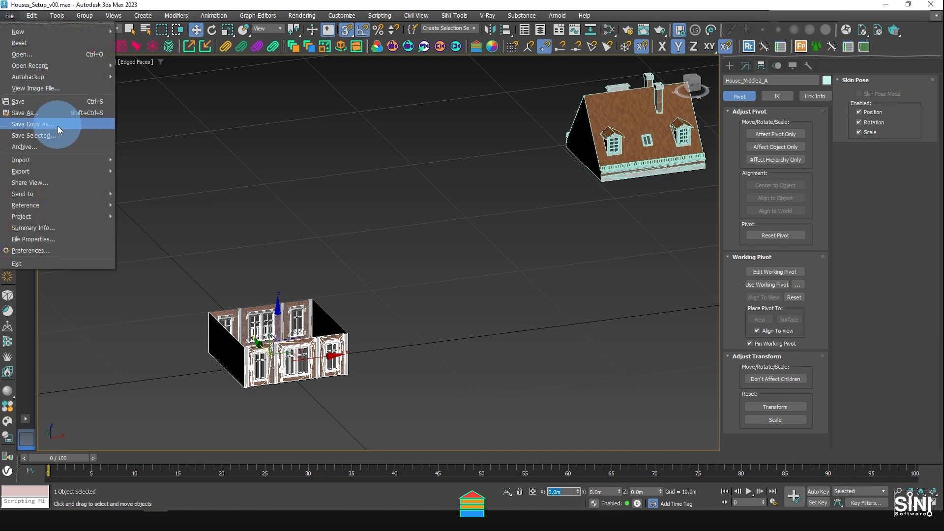
click(32, 124)
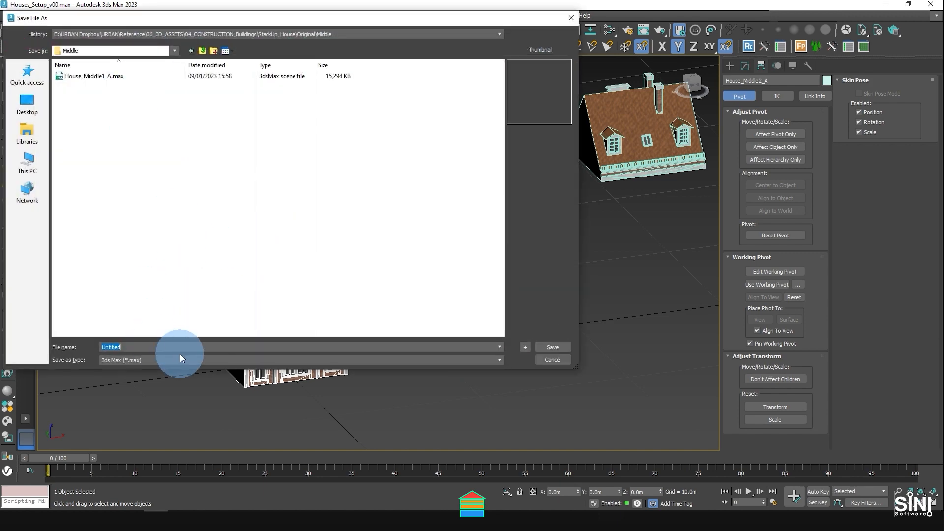
click(551, 347)
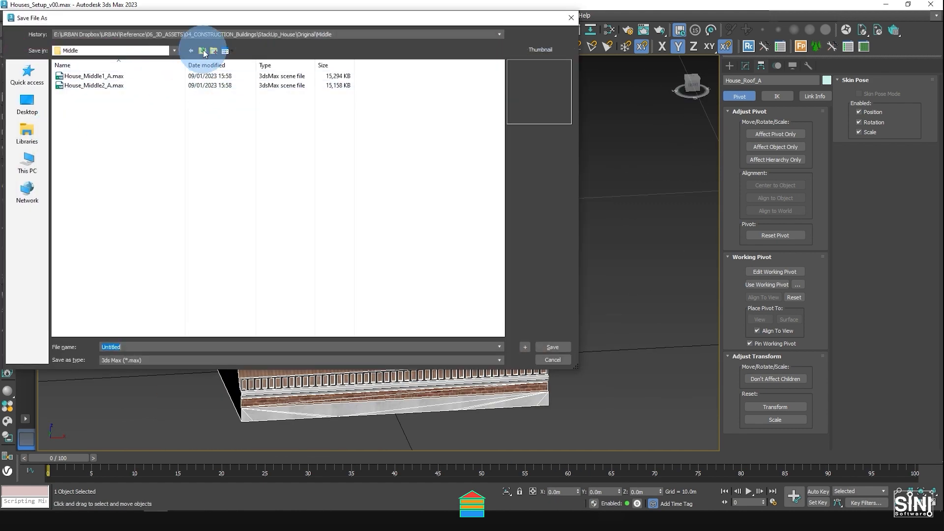
- Go up from the Middle folder and save House_Roof_A.max into the Top folder
click(204, 51)
text(House_Ro_A)
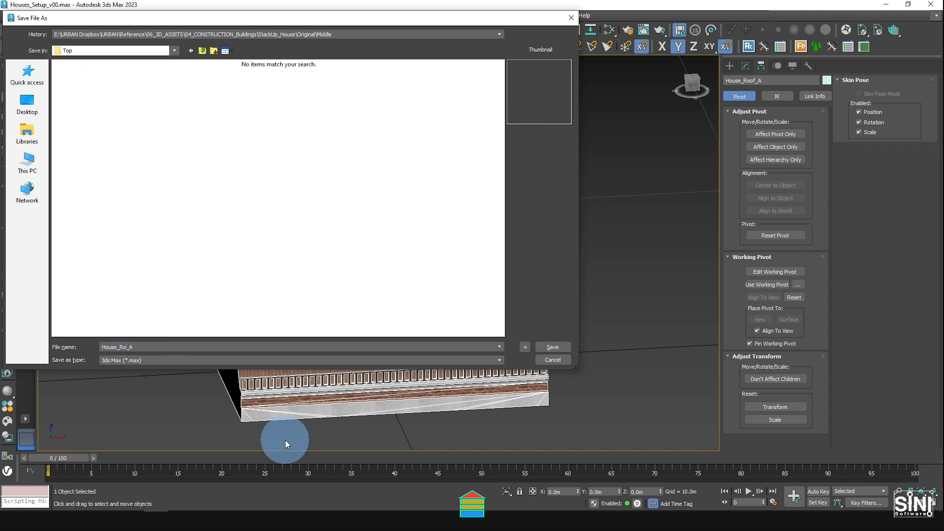
click(551, 347)
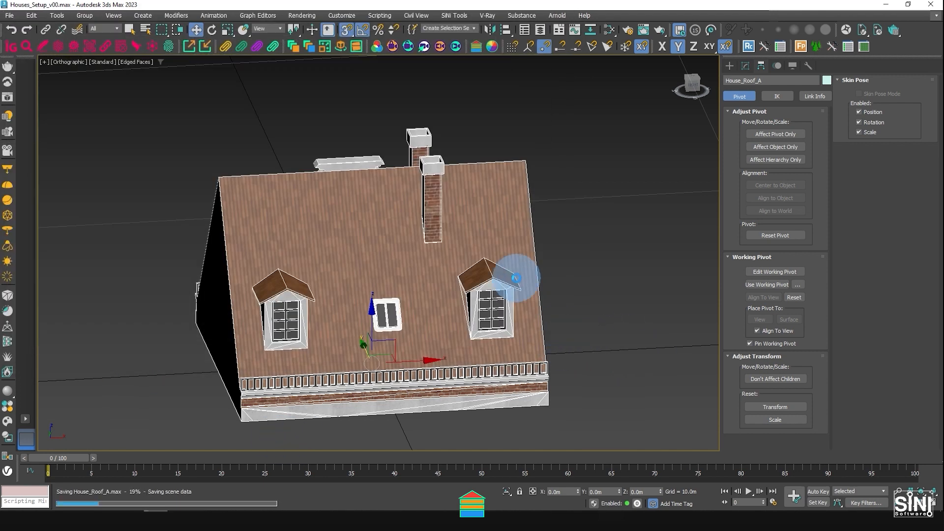